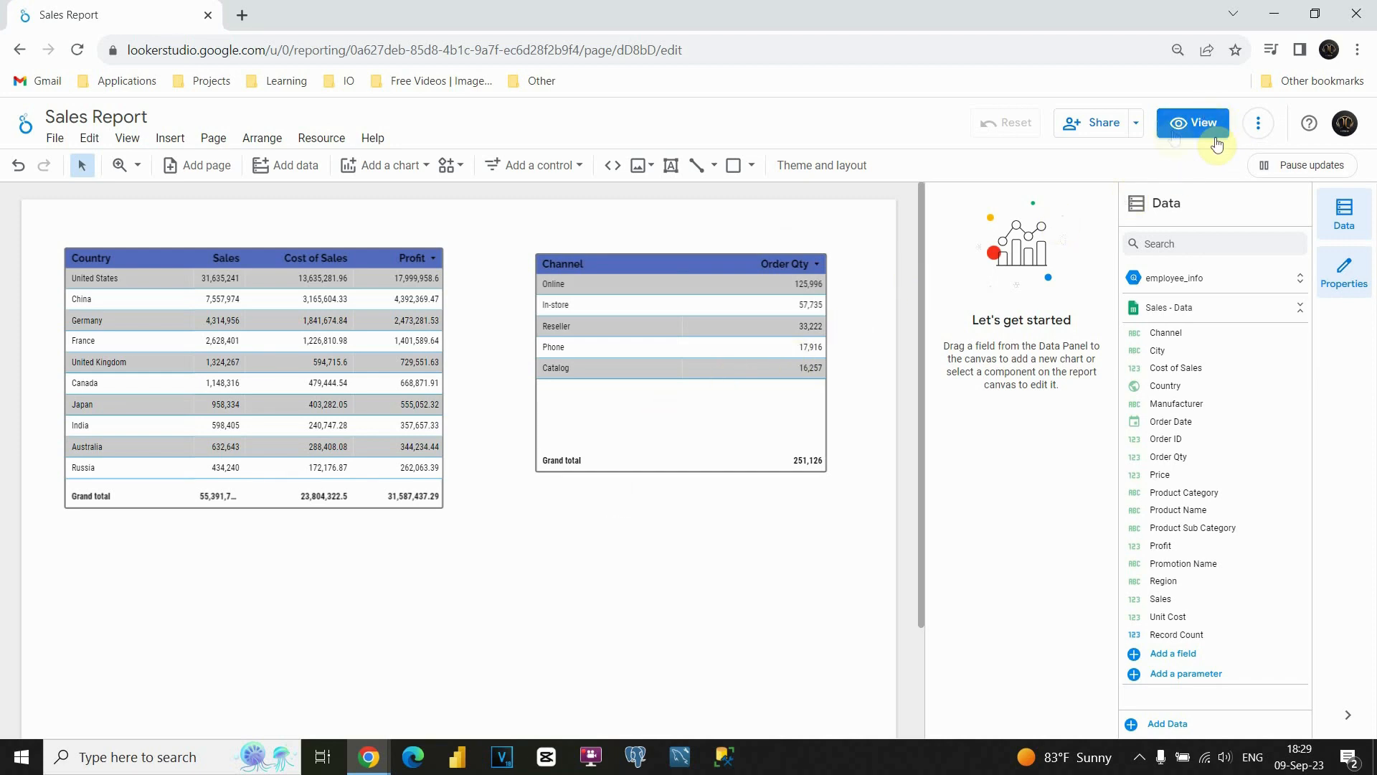
- Leave edit mode so the Sales Report opens in viewing mode
{"action": "left_click", "coordinate": [1192, 122]}
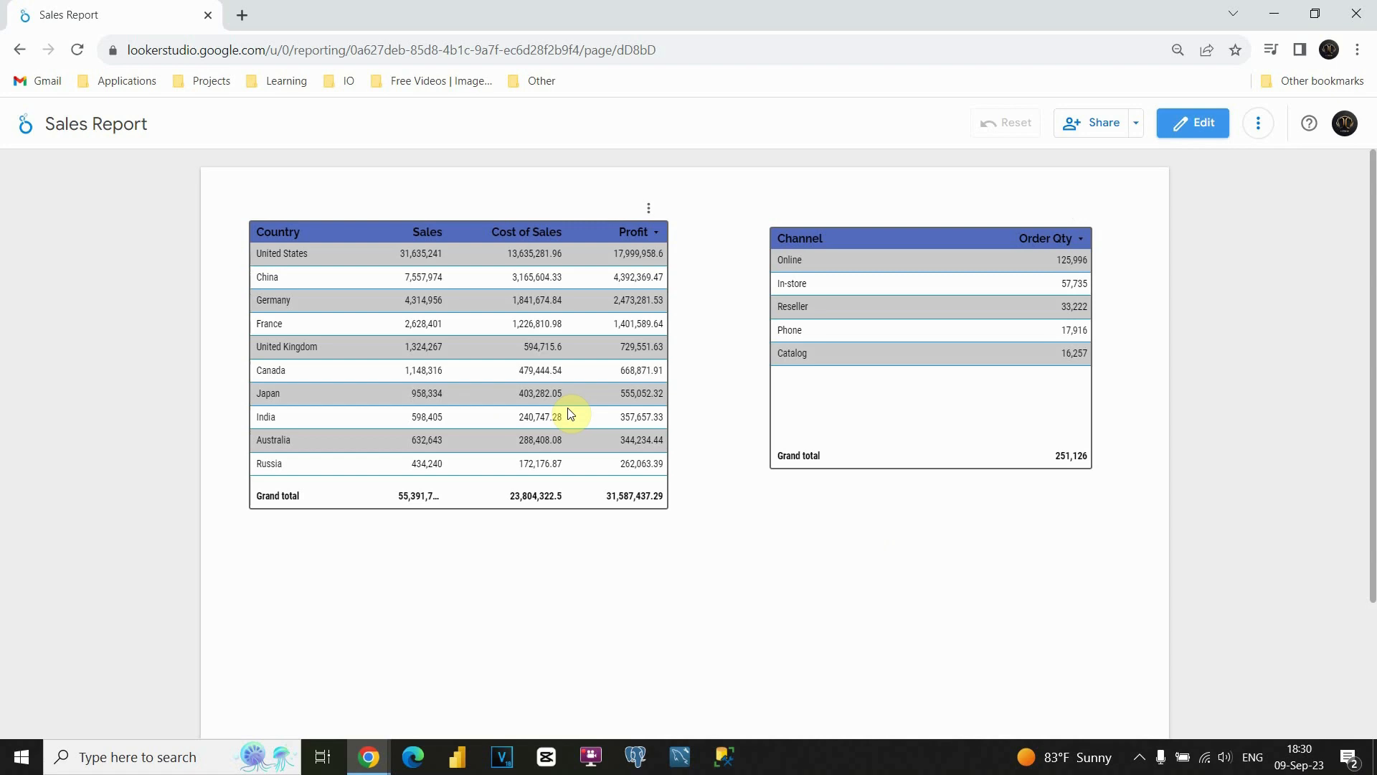
{"action": "mouse_move", "coordinate": [474, 312]}
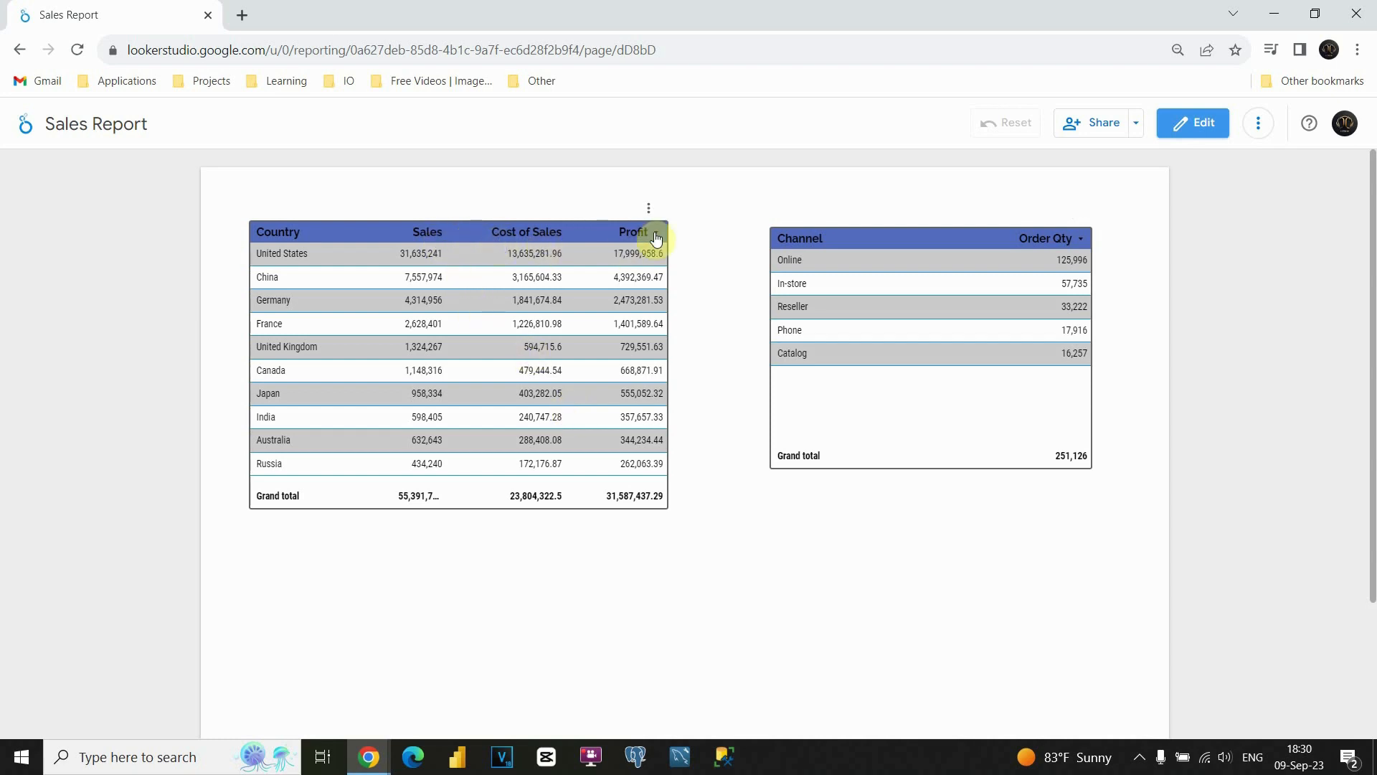
- Re-sort the country table from its column header so it lists countries highest profit first
{"action": "left_click", "coordinate": [632, 232]}
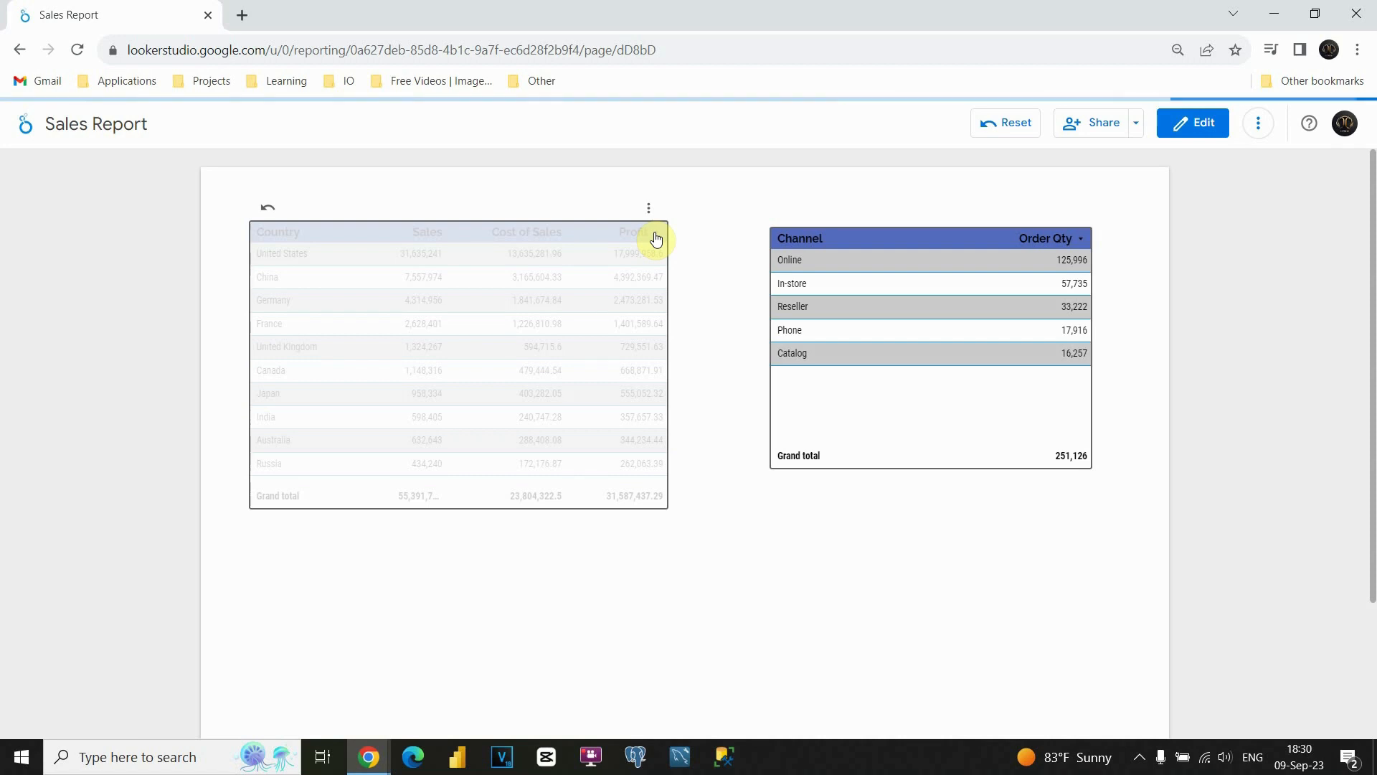
{"action": "left_click", "coordinate": [631, 231]}
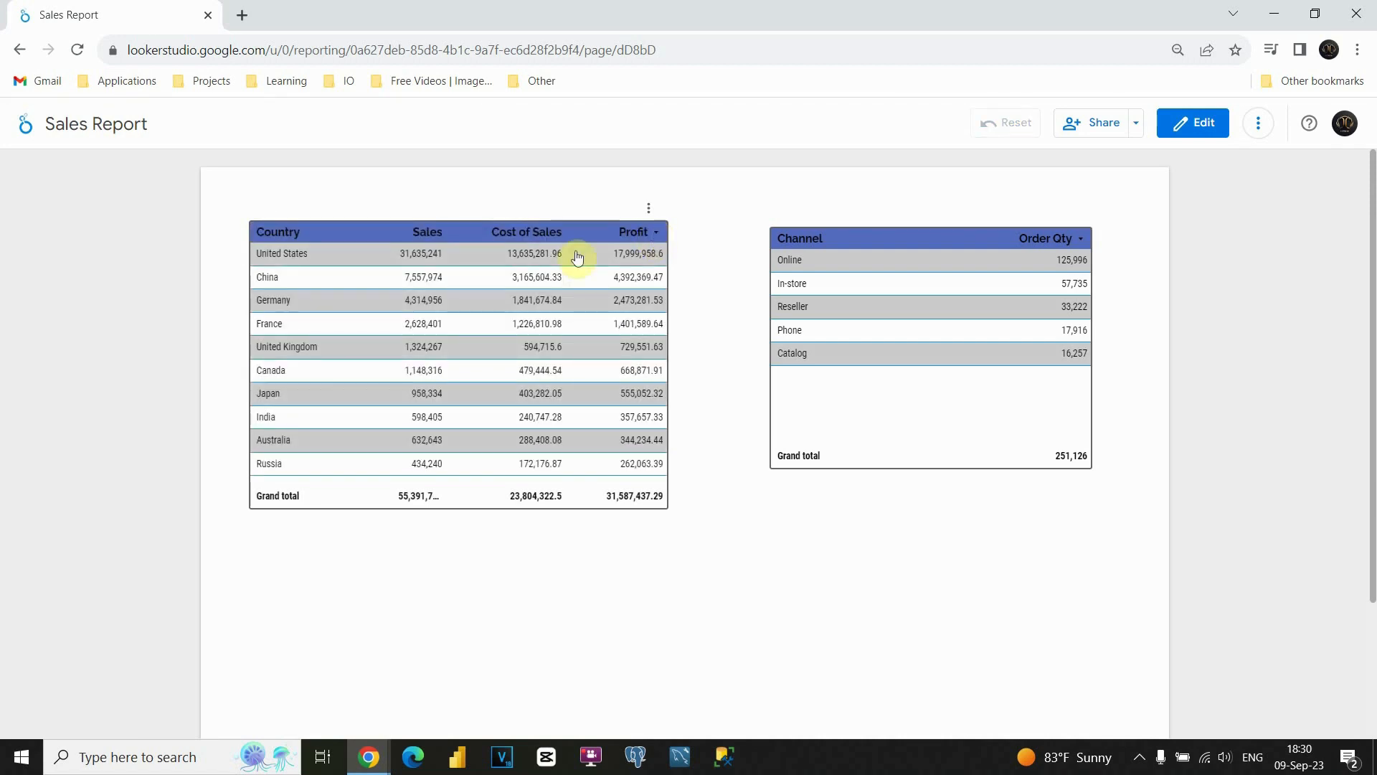
{"action": "mouse_move", "coordinate": [544, 232]}
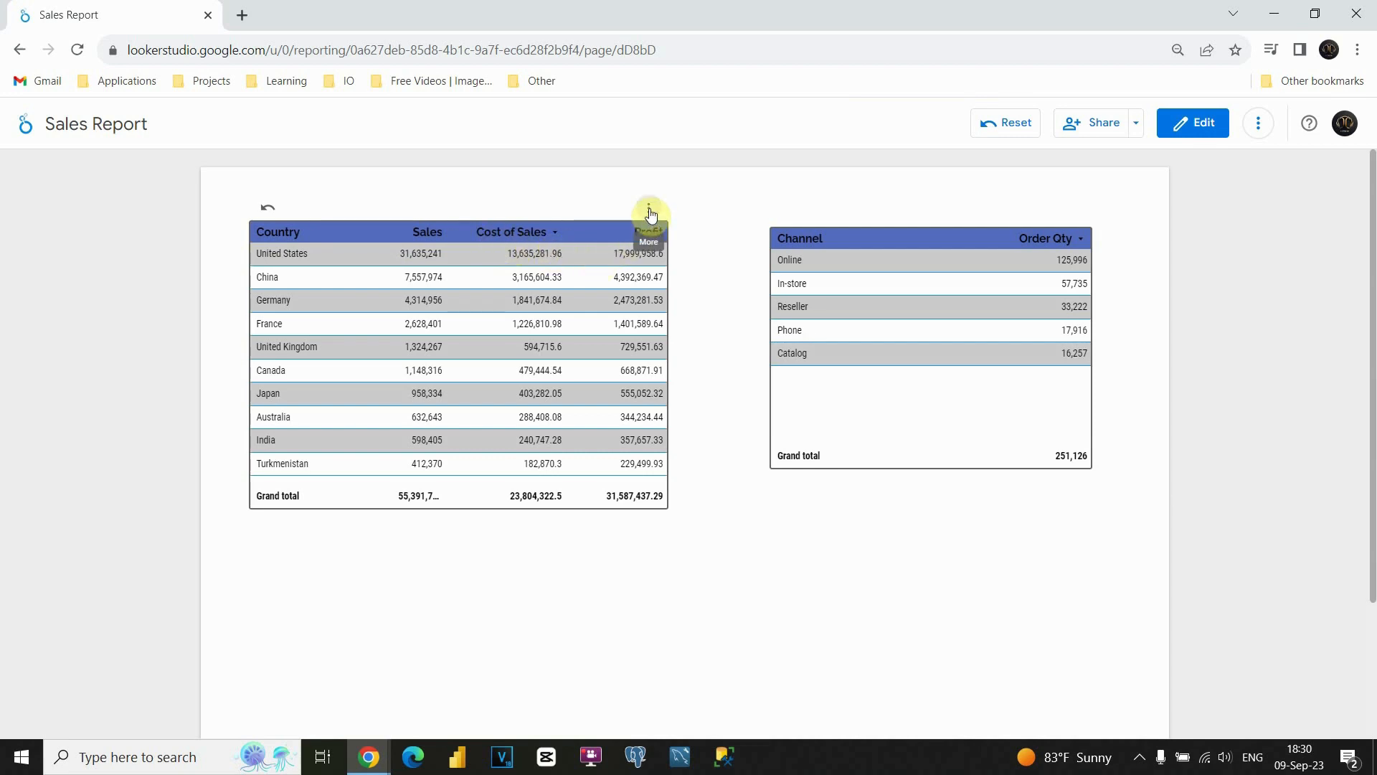
- Sort the country table by Country descending via its More menu, leaving the menu reopened
{"action": "left_click", "coordinate": [649, 211]}
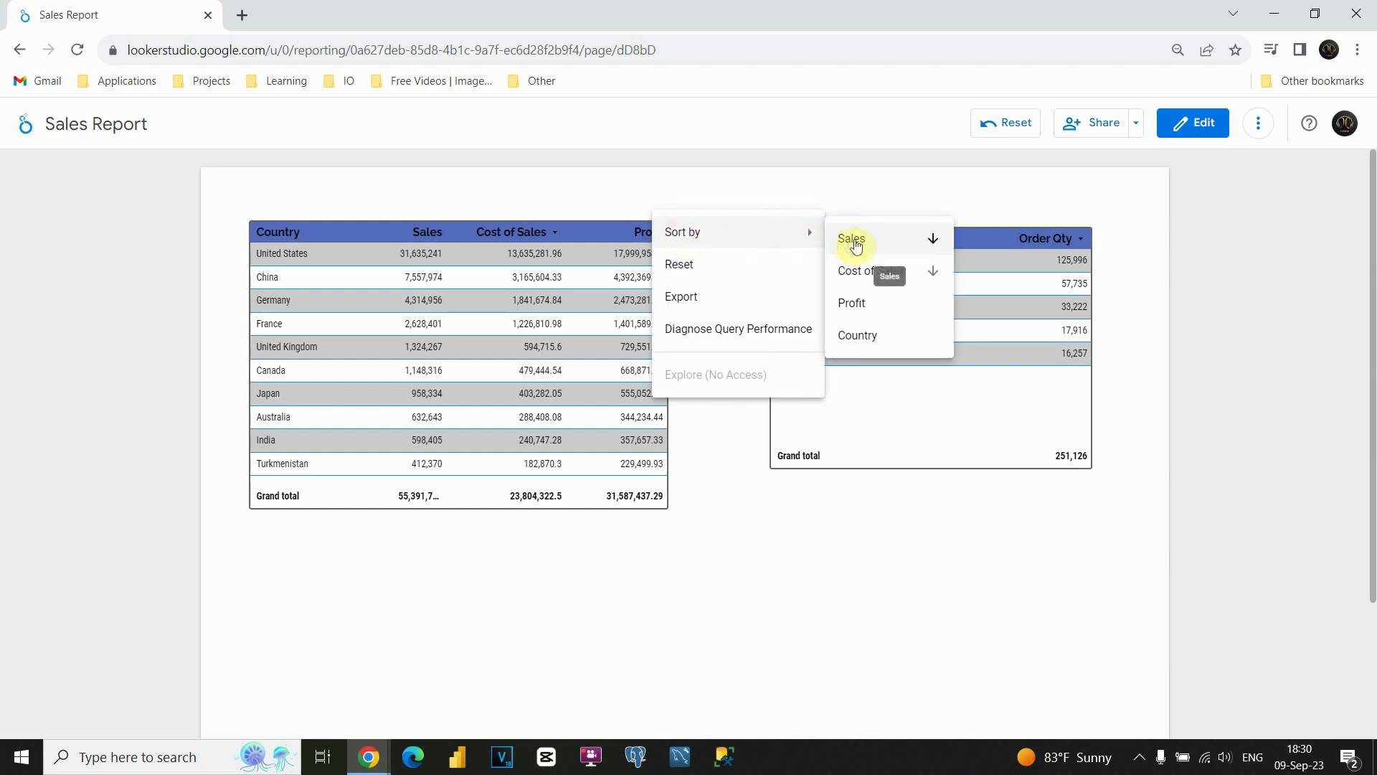
{"action": "mouse_move", "coordinate": [856, 309]}
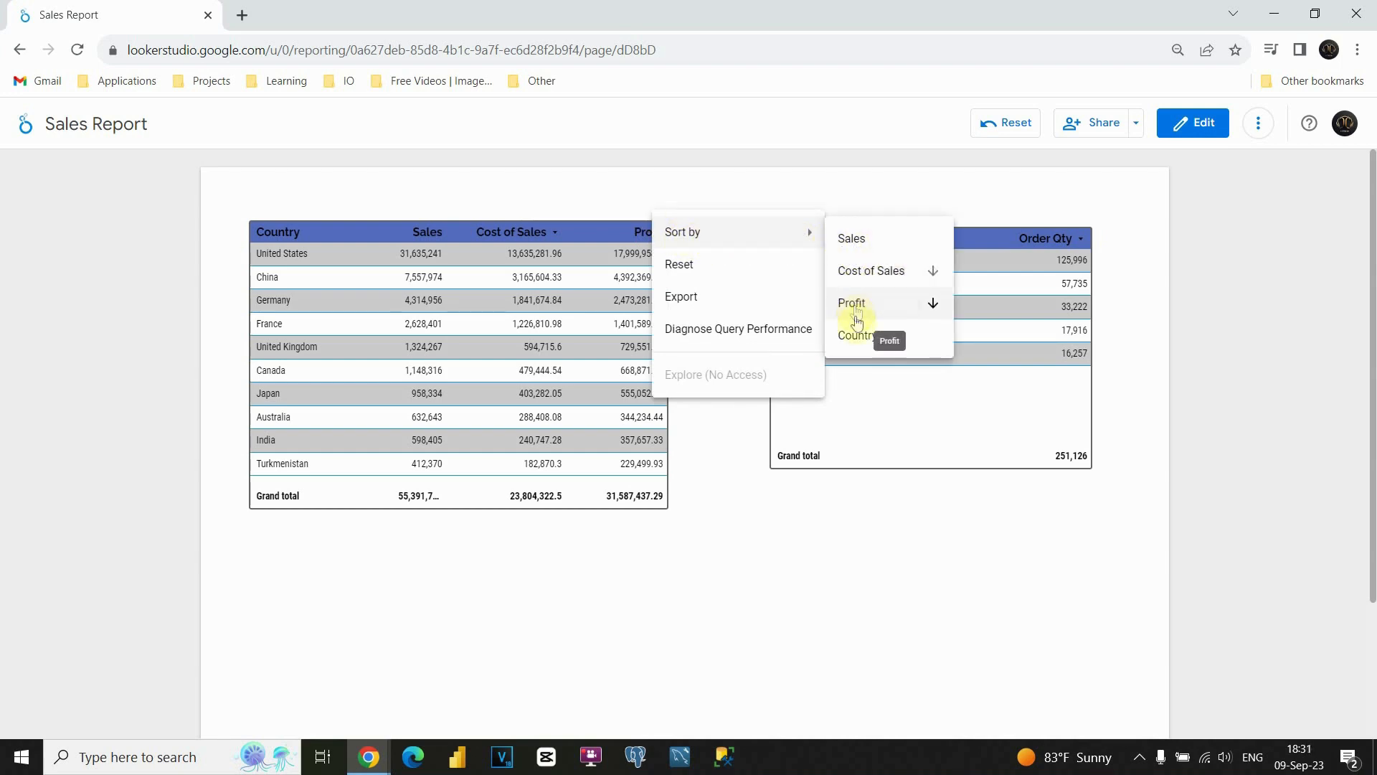
{"action": "left_click", "coordinate": [851, 302]}
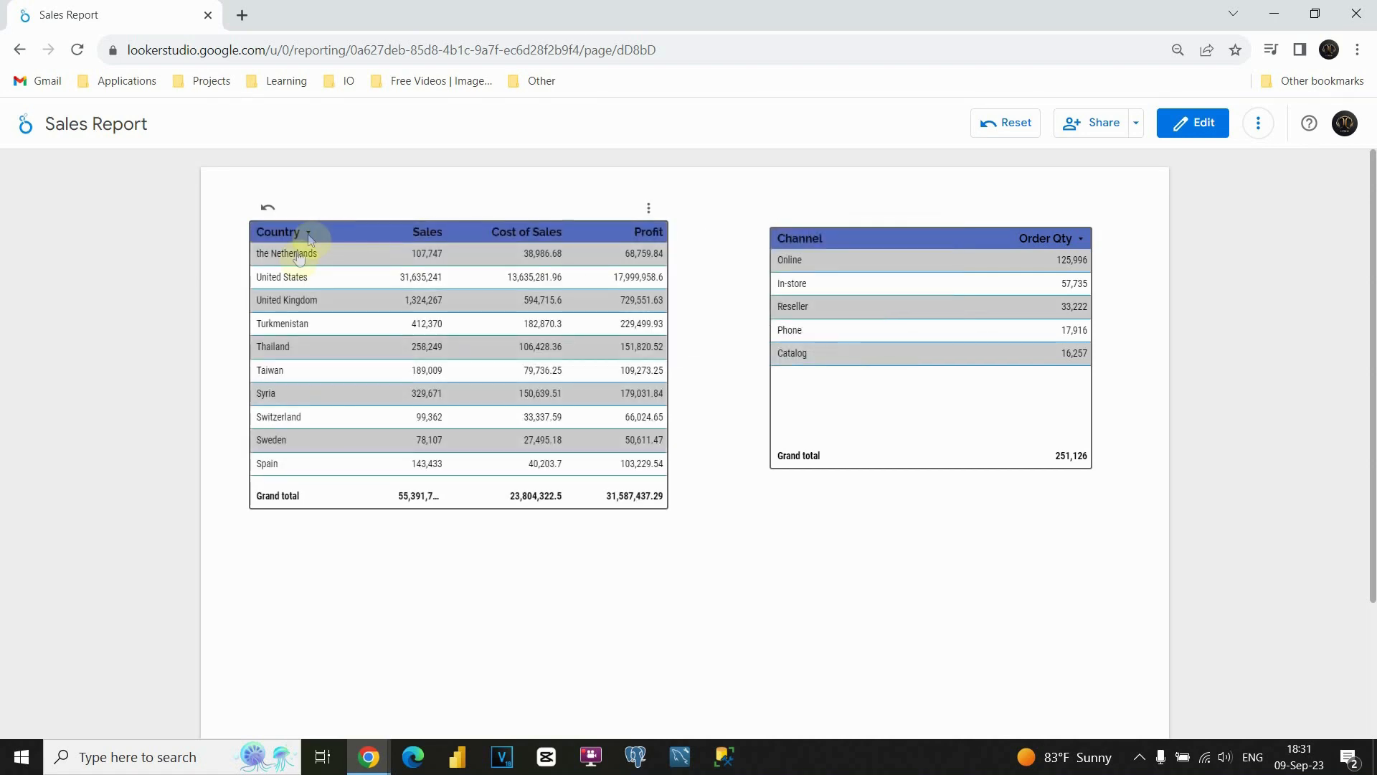
{"action": "left_click", "coordinate": [649, 208]}
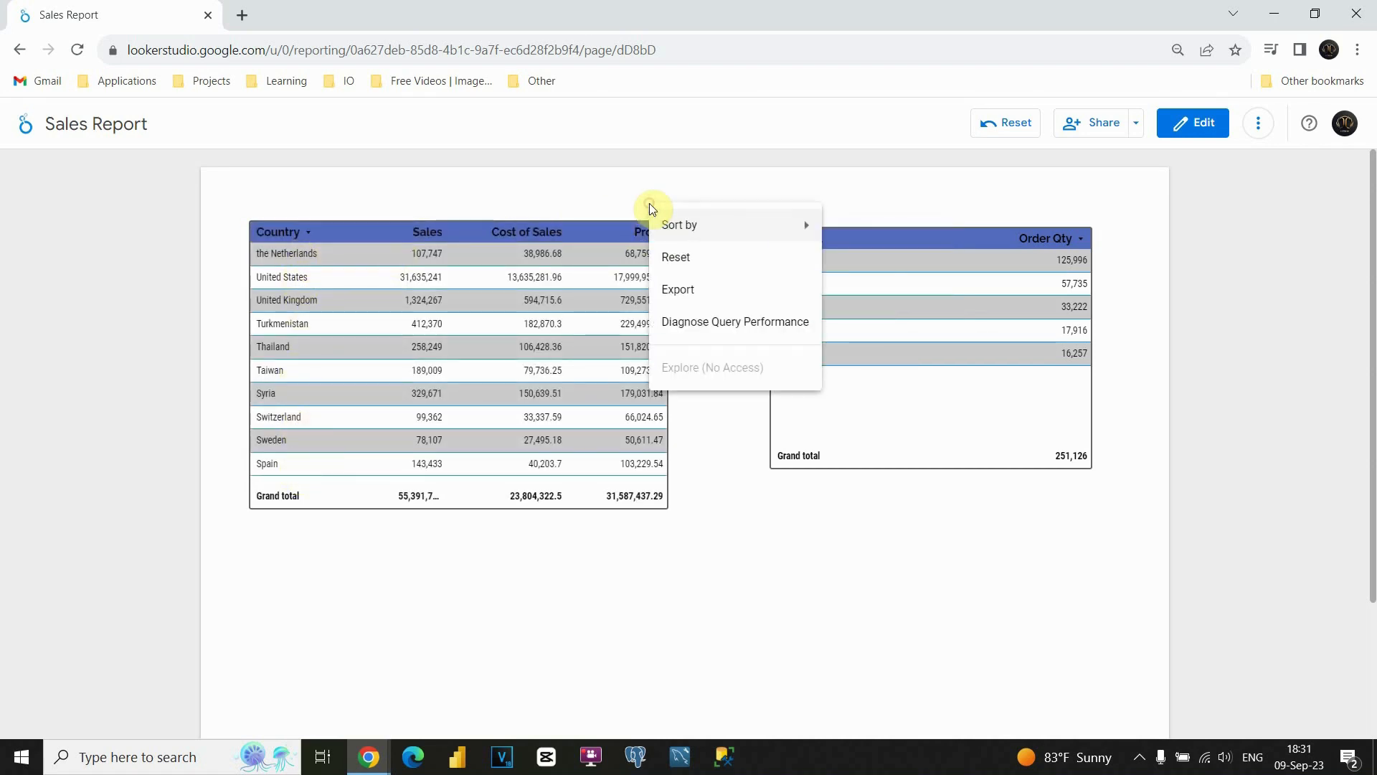
{"action": "mouse_move", "coordinate": [689, 225]}
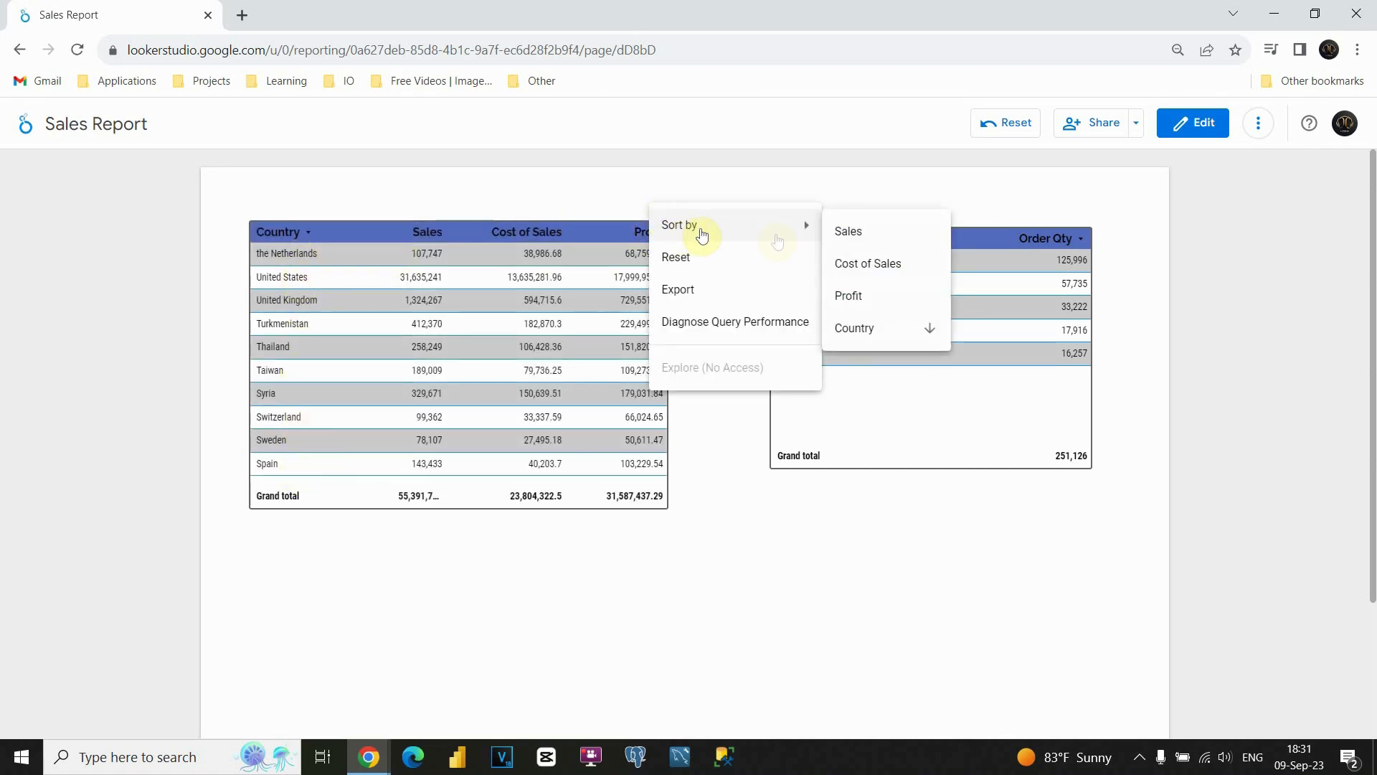
{"action": "mouse_move", "coordinate": [676, 257]}
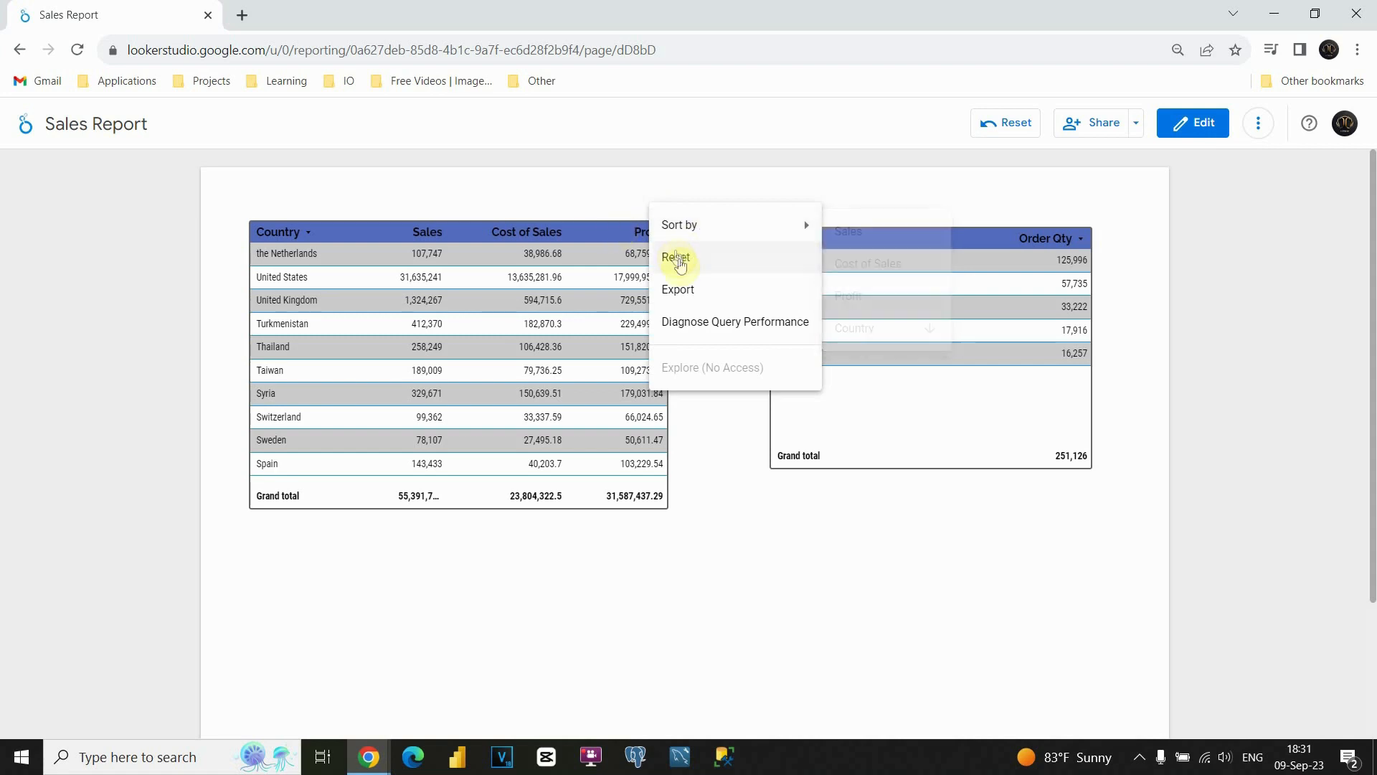
- Reset the country table's custom sort so United States returns to the top
{"action": "left_click", "coordinate": [675, 257]}
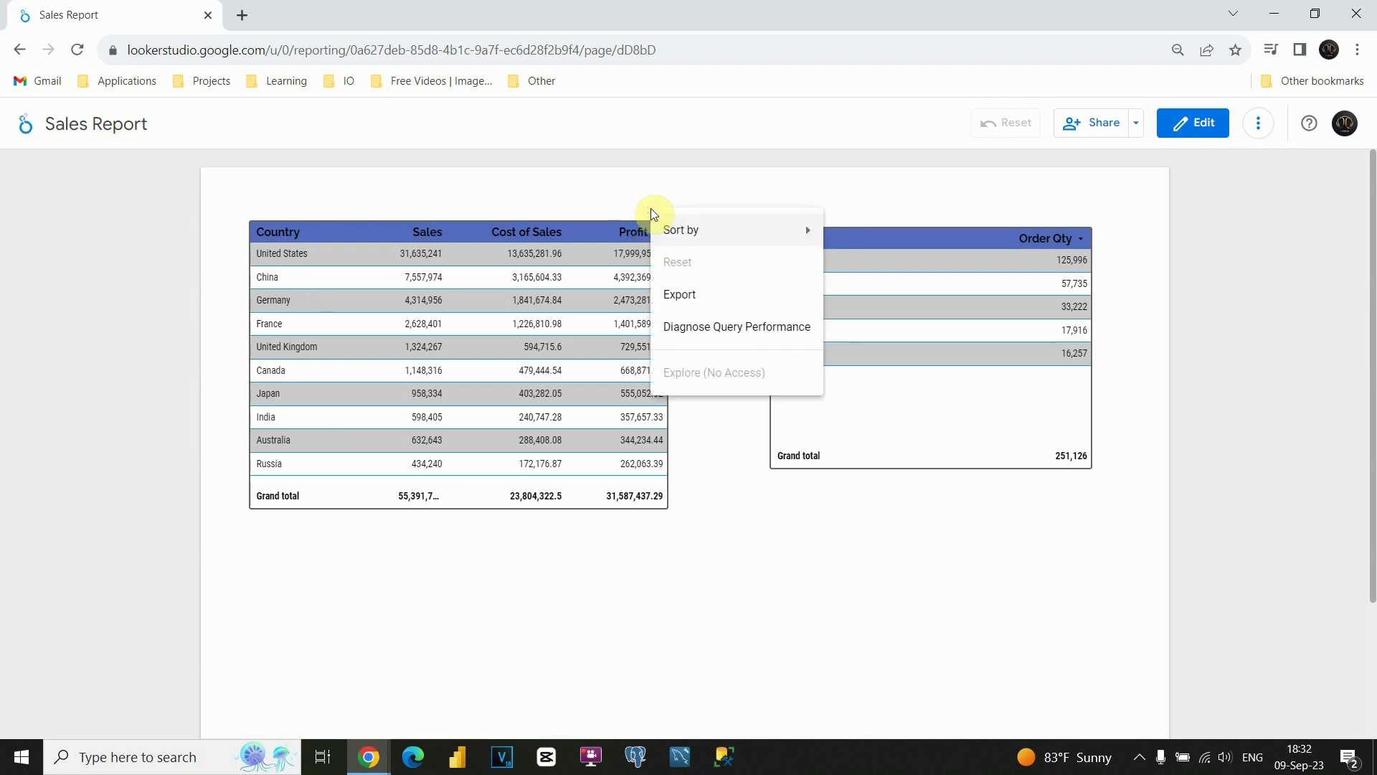
{"action": "mouse_move", "coordinate": [681, 230]}
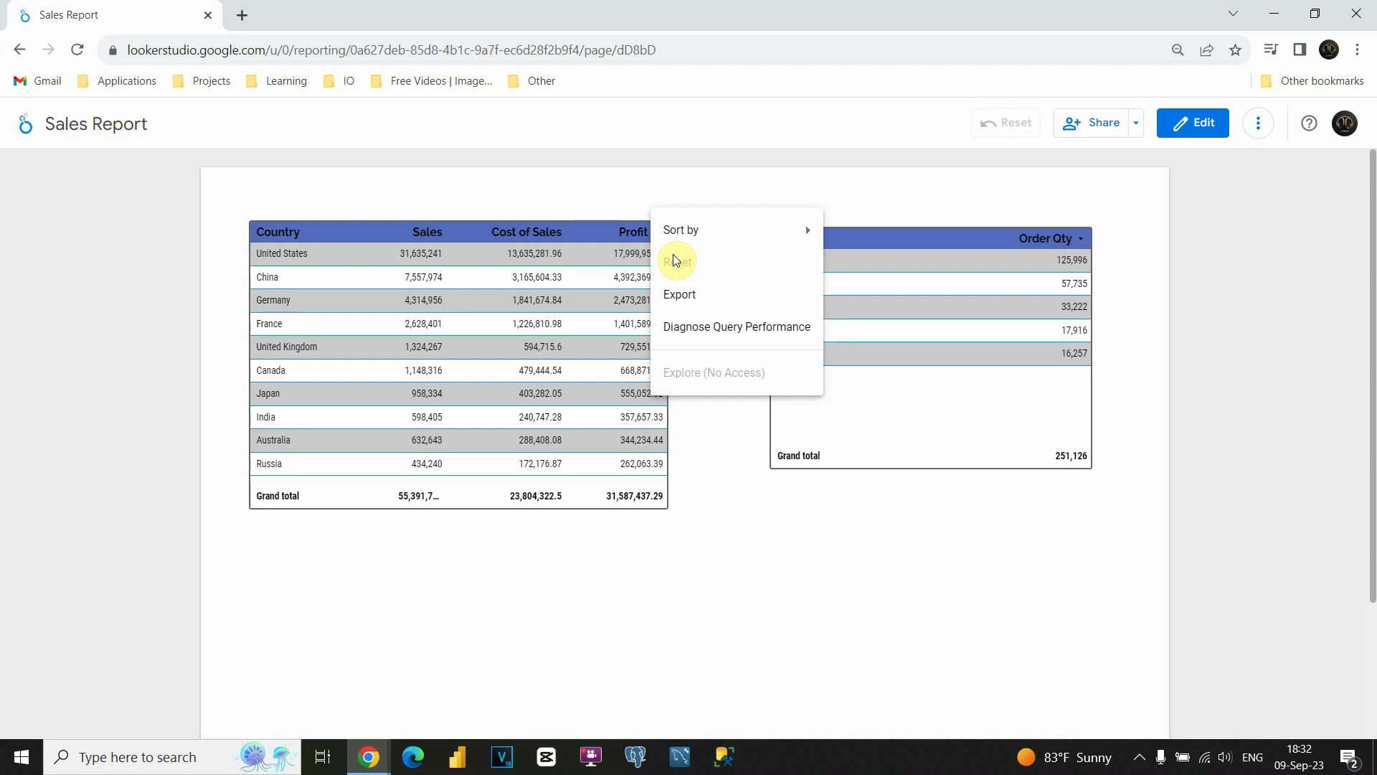
{"action": "mouse_move", "coordinate": [712, 294]}
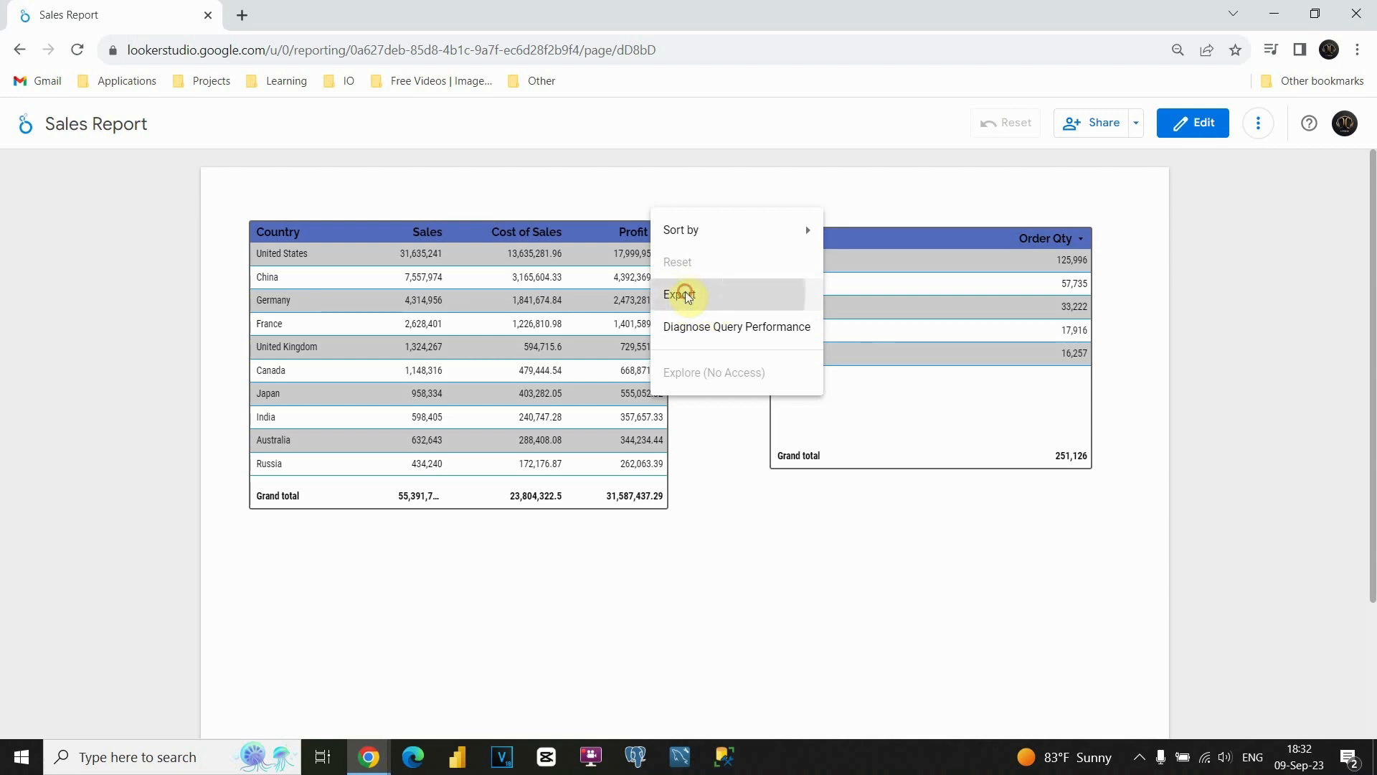
- Start the table's data export, choosing Google Sheets with Keep value formatting ticked
{"action": "left_click", "coordinate": [678, 294]}
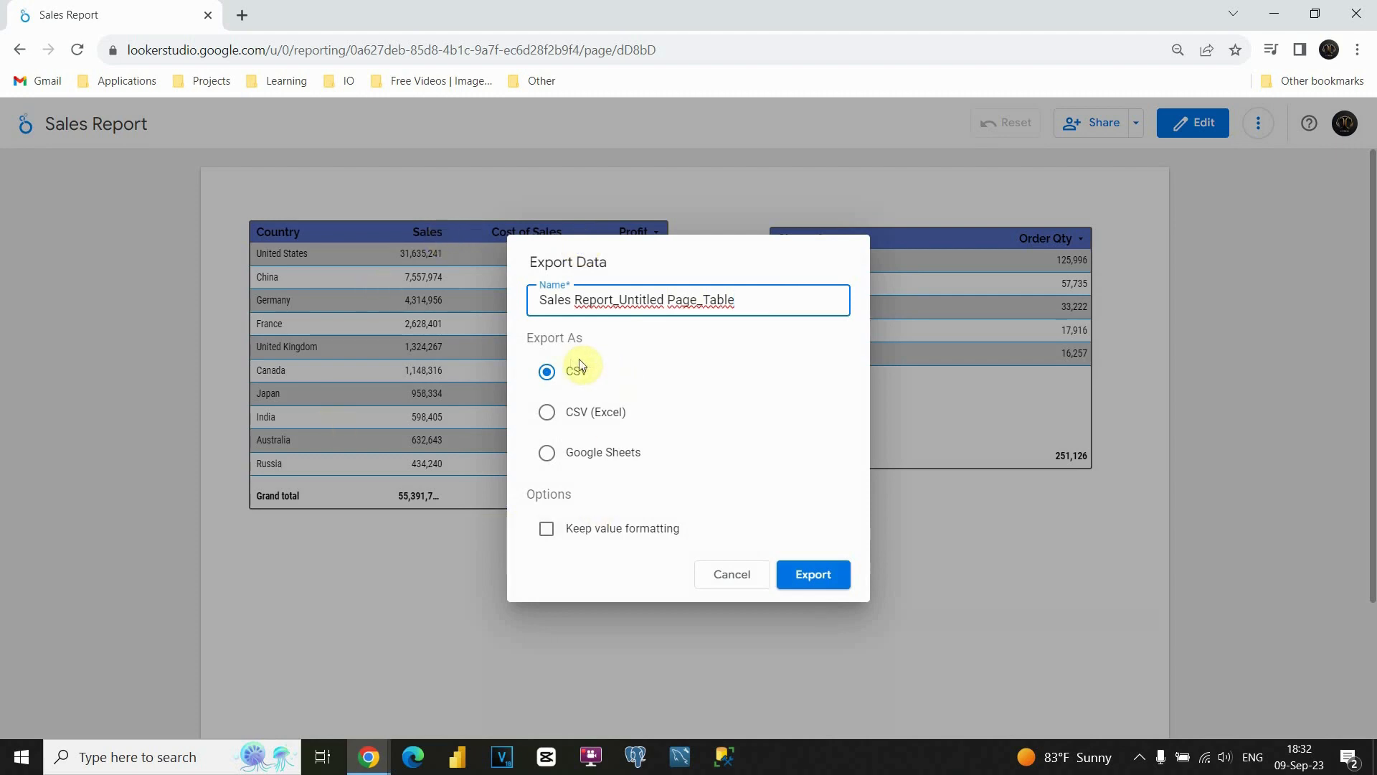
{"action": "mouse_move", "coordinate": [578, 430]}
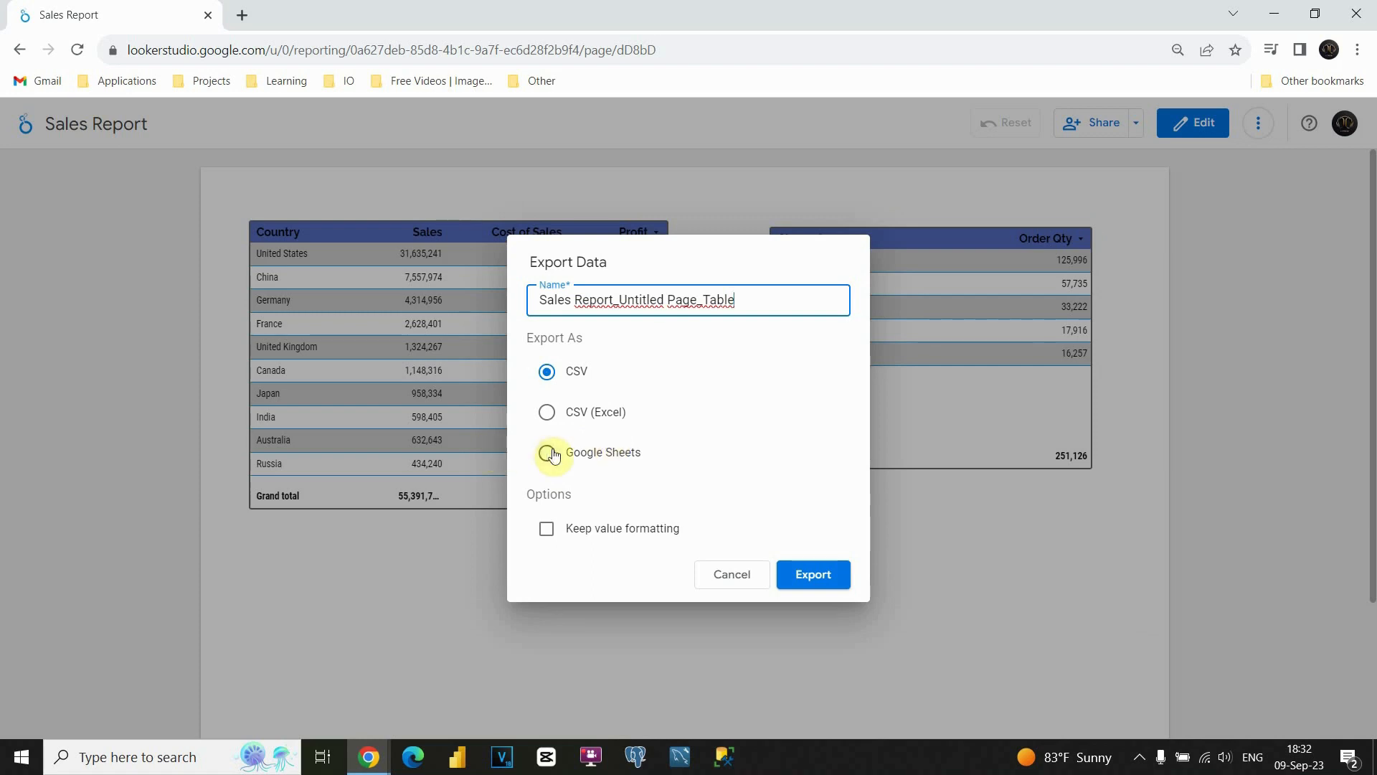
{"action": "left_click", "coordinate": [547, 452]}
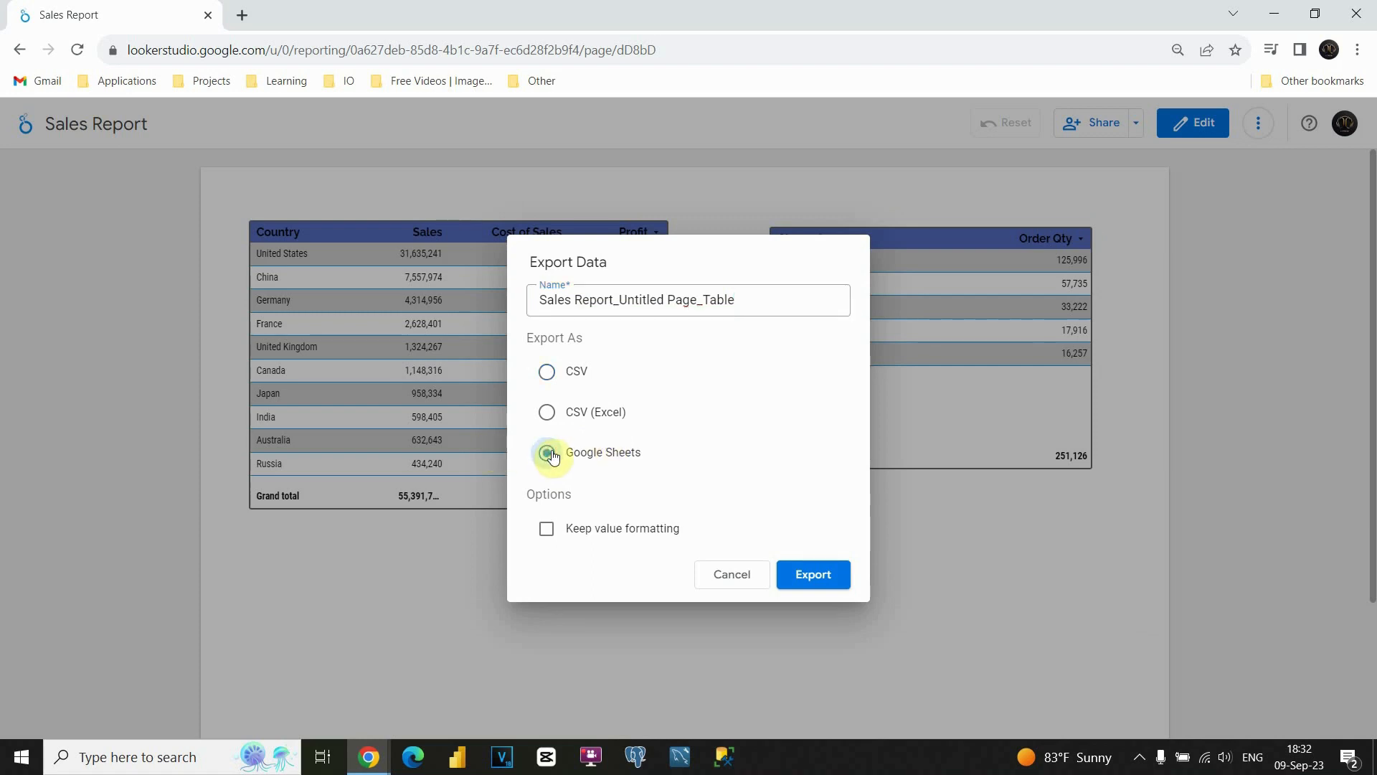
{"action": "left_click", "coordinate": [546, 451]}
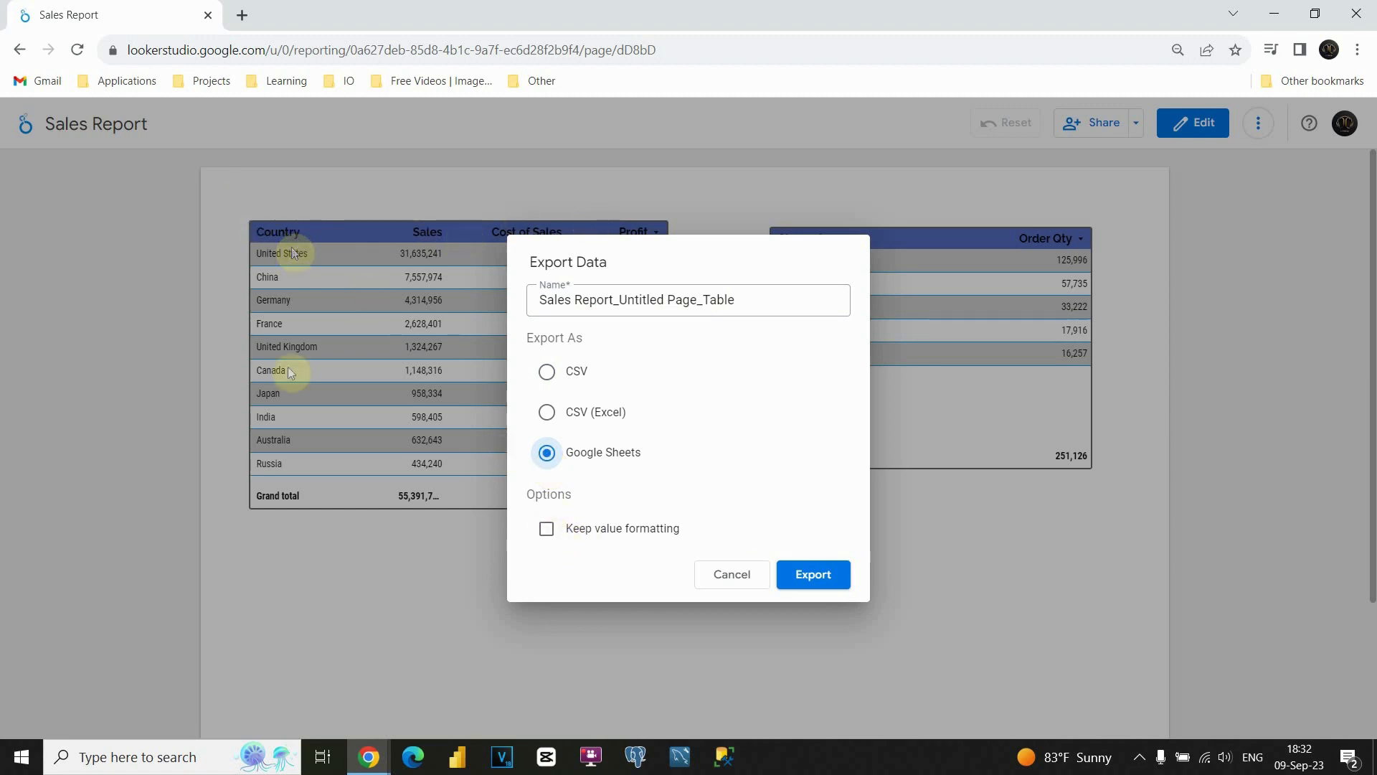
{"action": "left_click", "coordinate": [545, 528]}
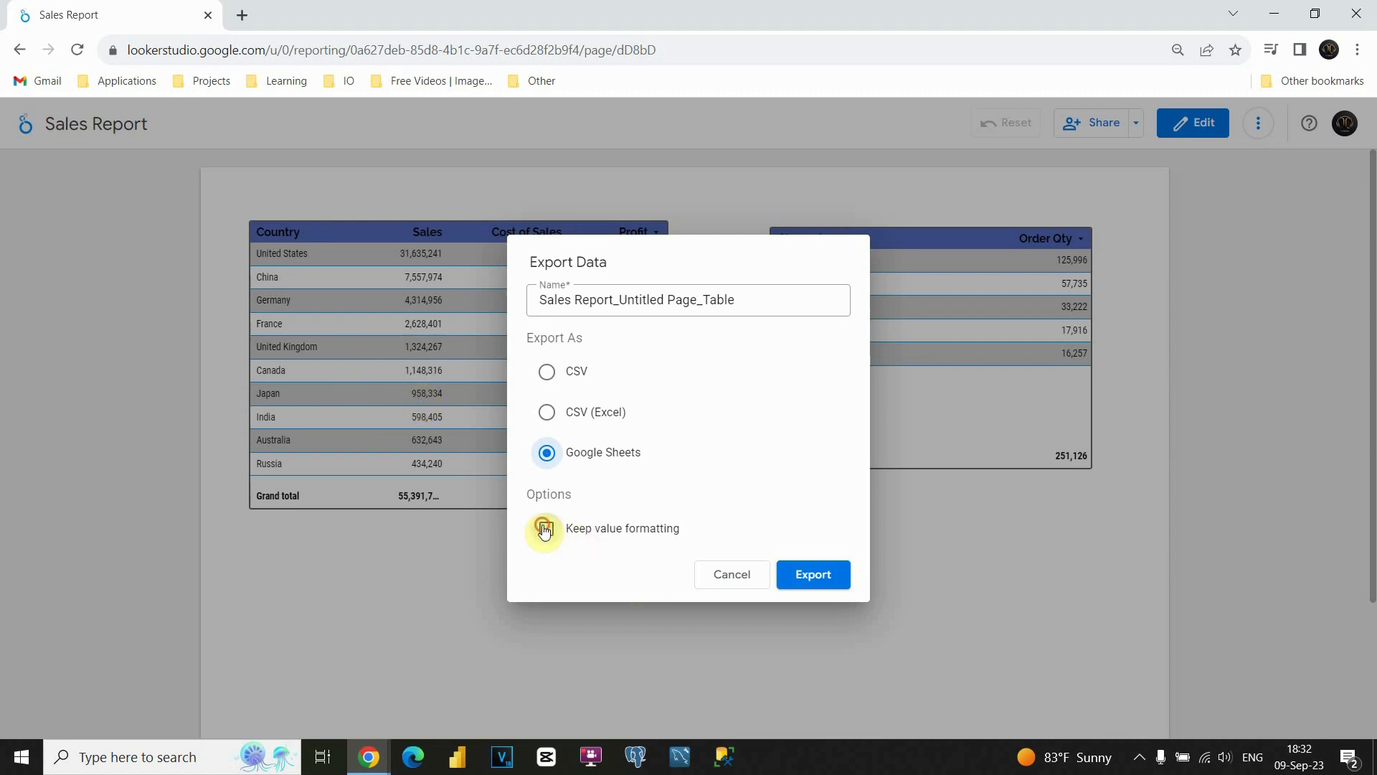
{"action": "left_click", "coordinate": [547, 528]}
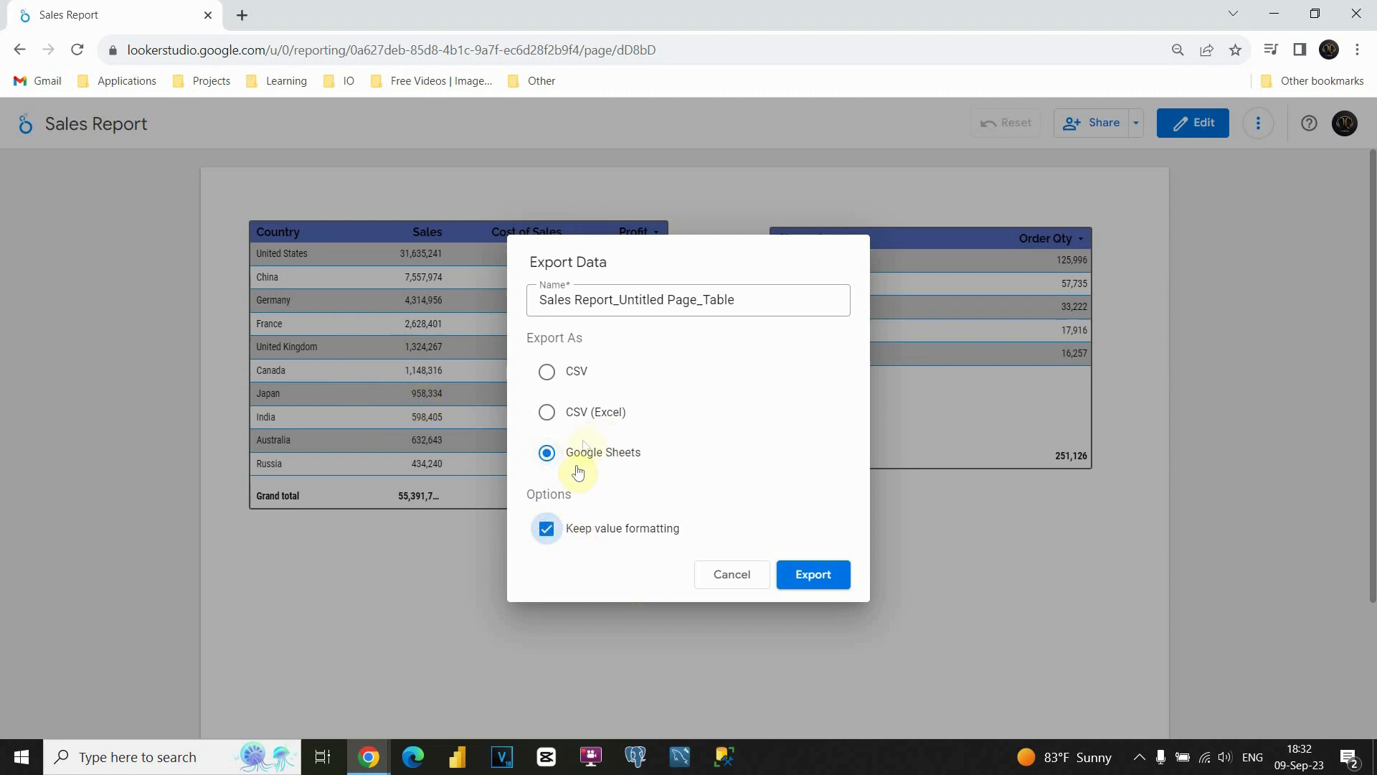
{"action": "left_click", "coordinate": [688, 300]}
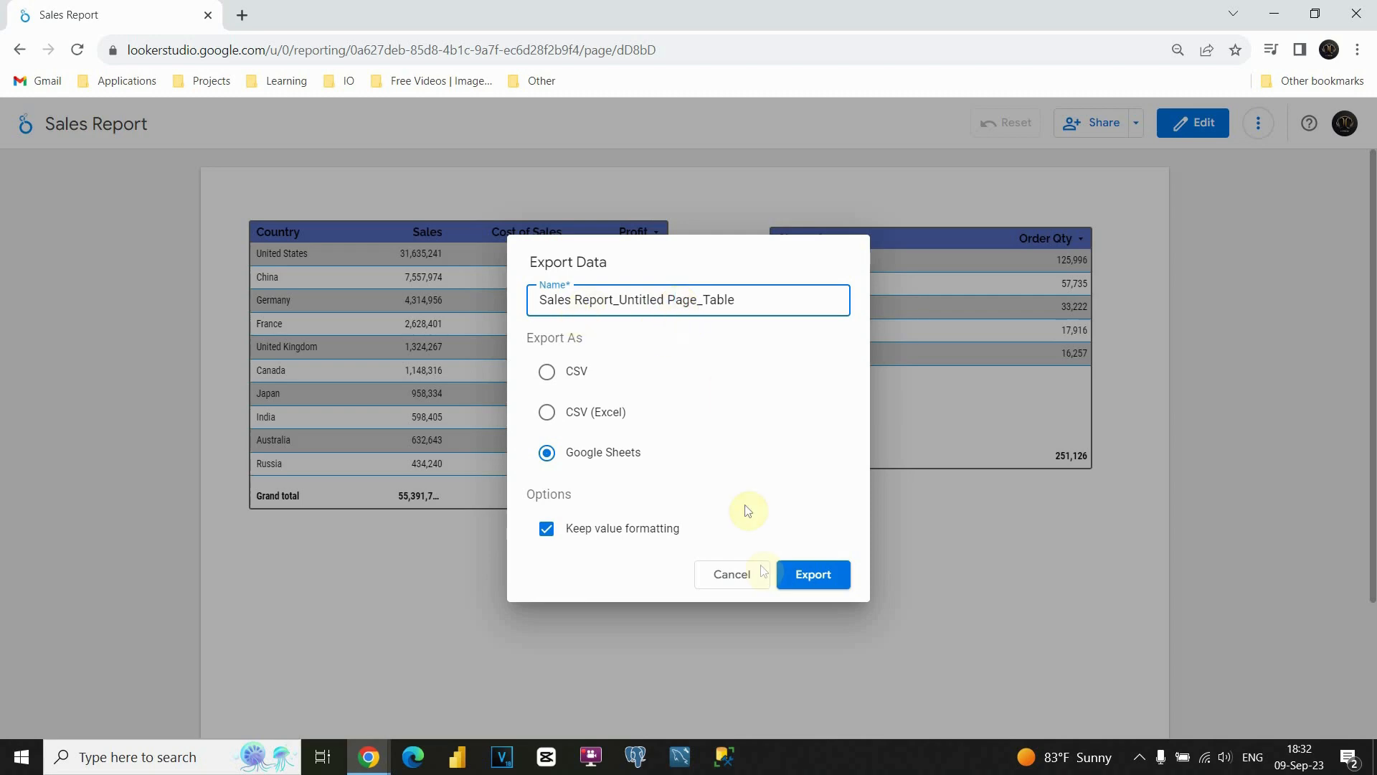
{"action": "left_click", "coordinate": [811, 574]}
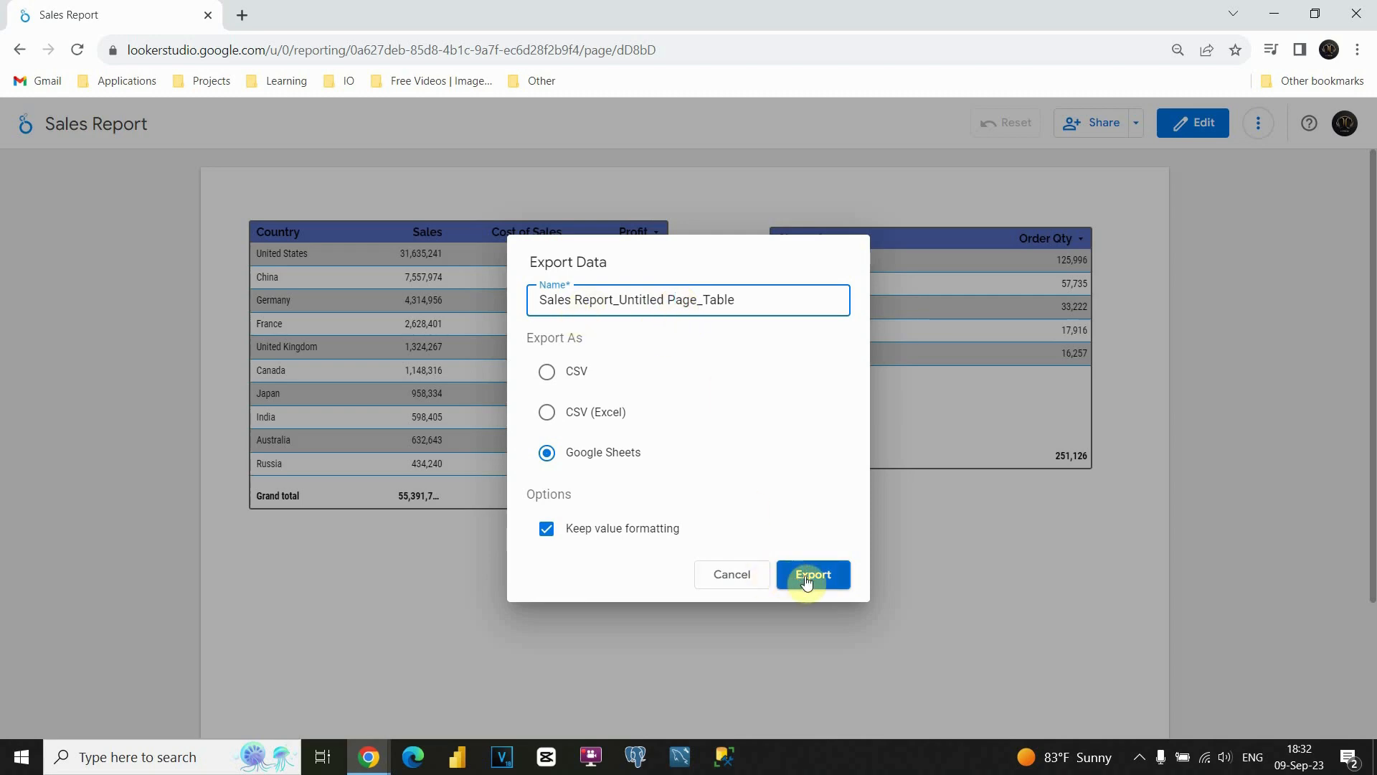
- Export into the new Sales Report_Untitled Page_Table spreadsheet and select cells A1:D11
{"action": "left_click", "coordinate": [812, 574]}
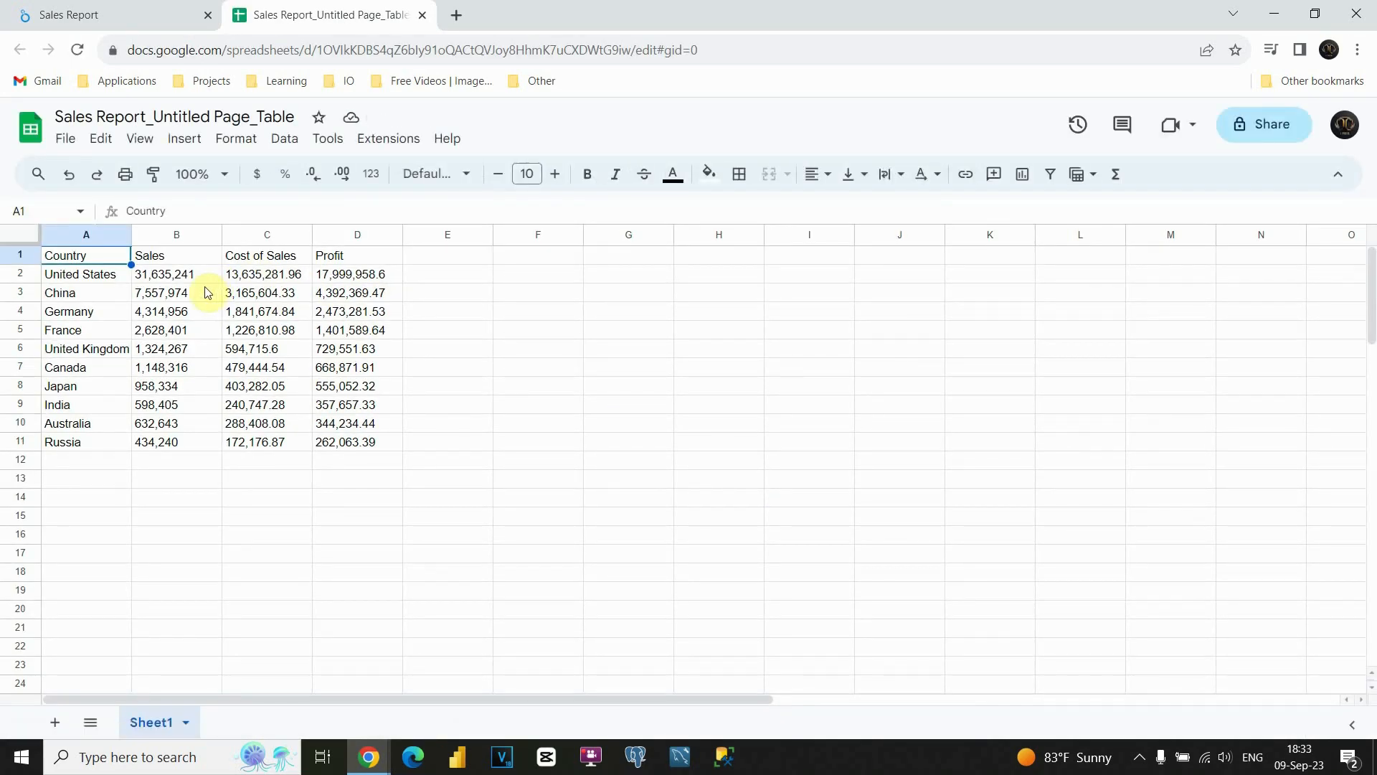
{"action": "left_click_drag", "start_coordinate": [86, 256], "coordinate": [356, 442]}
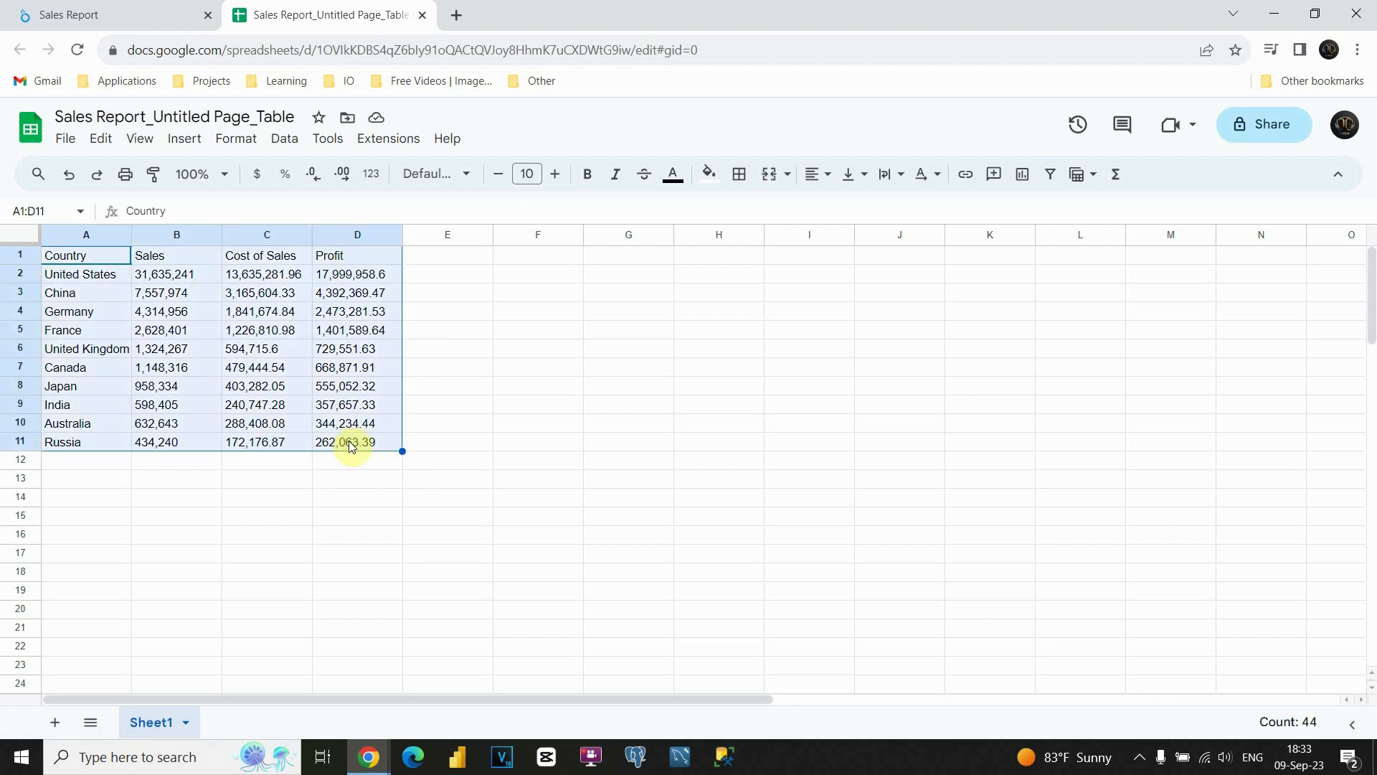
{"action": "mouse_move", "coordinate": [437, 213]}
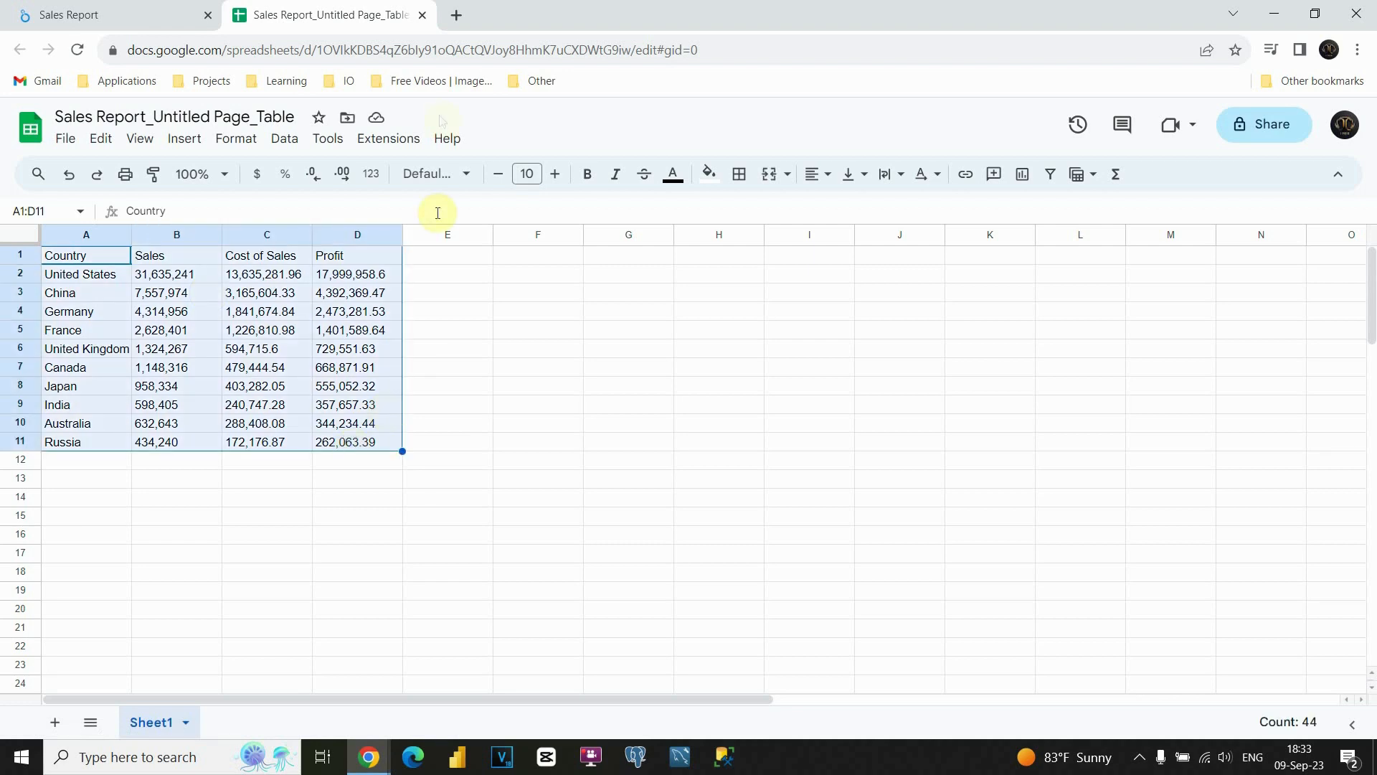